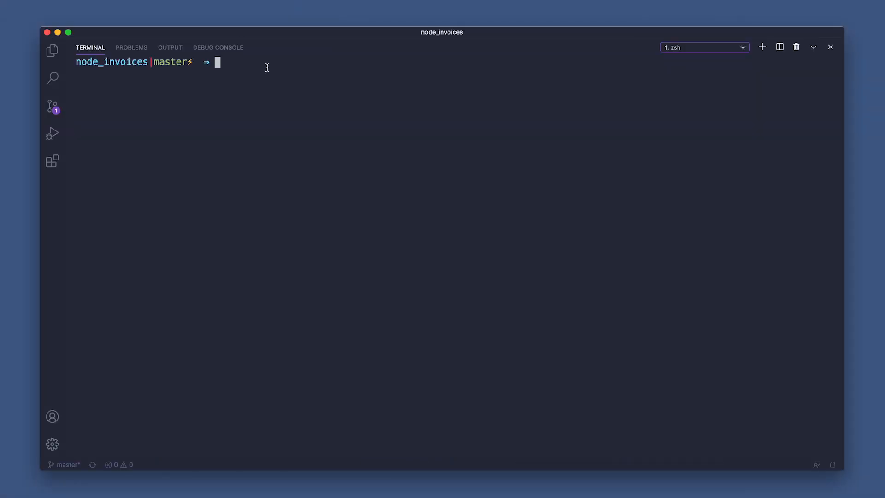
Run the seed script (npm run seed) in the integrated terminal to generate sandbox sample data.
text(npm run seed)
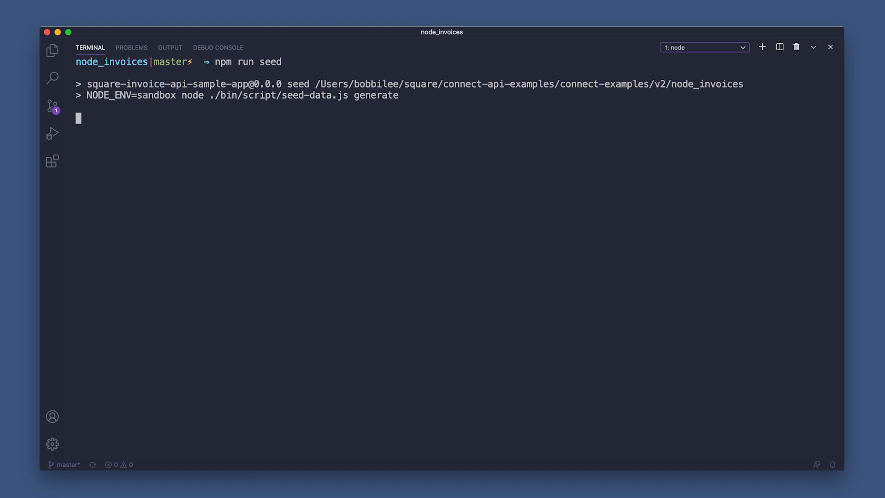
text(npm test)
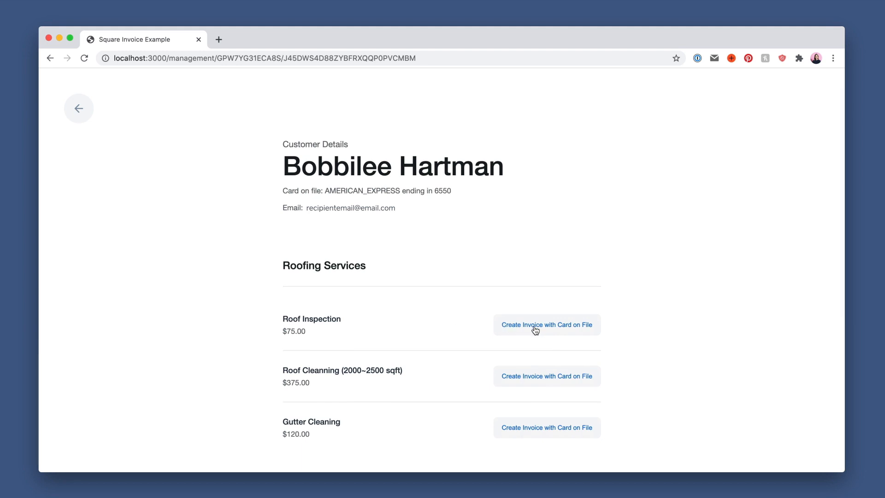
Create a card-on-file invoice for Roof Inspection and publish the draft.
click(546, 324)
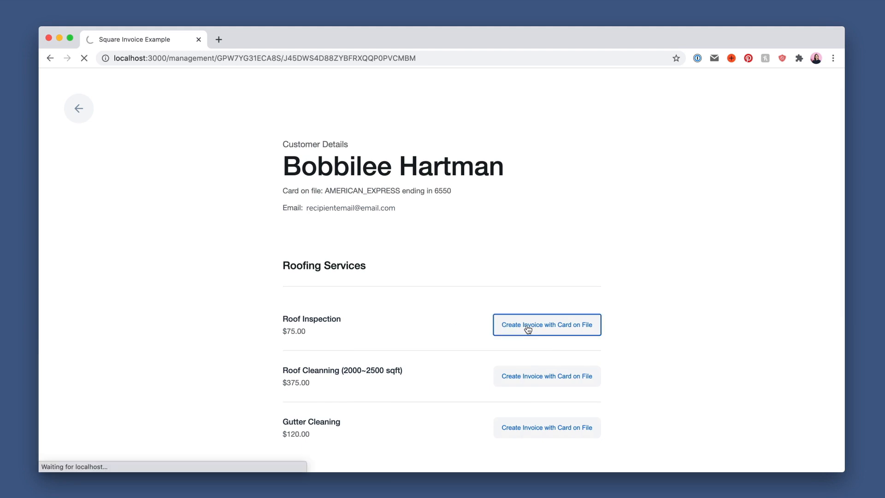
click(546, 324)
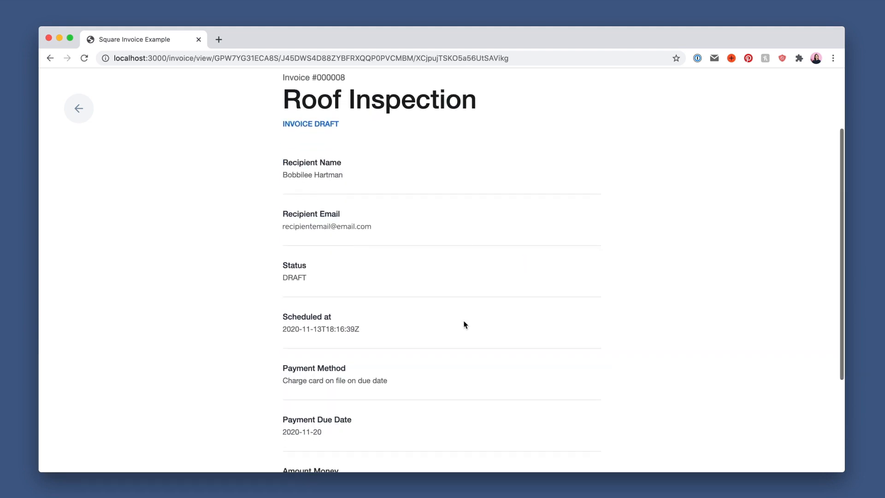
scroll(down, 3)
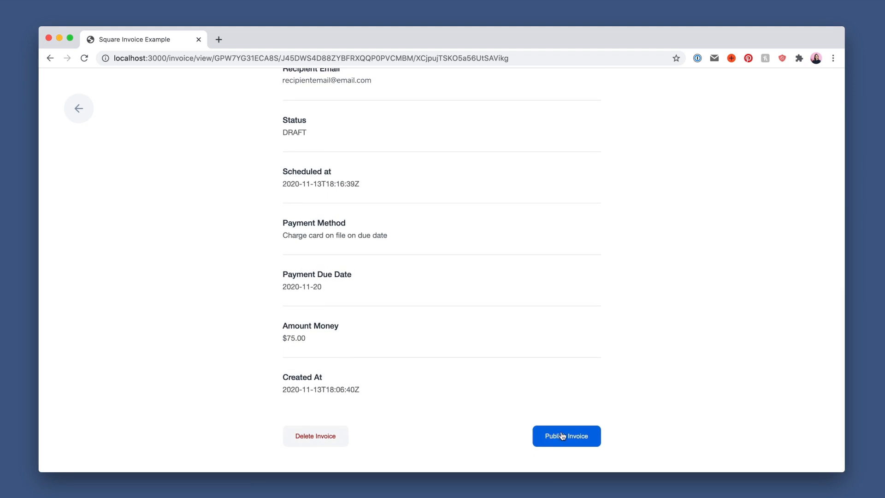
click(567, 436)
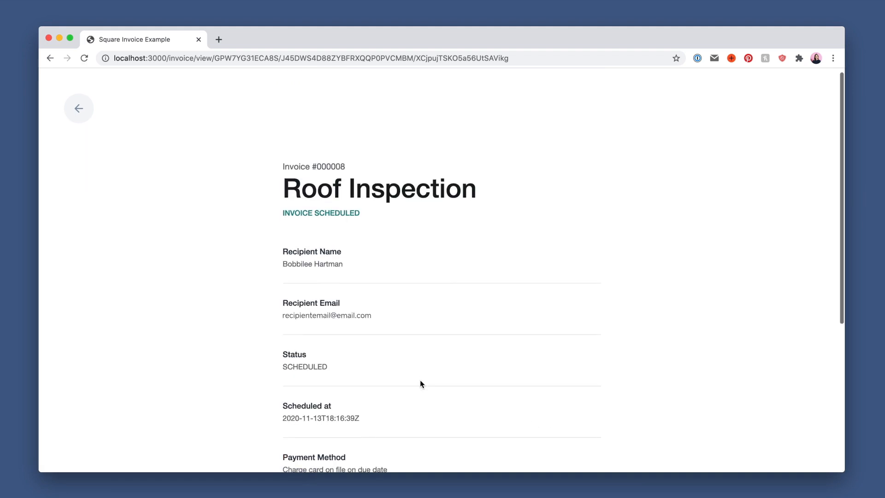
Return to the customer's services page where invoice #000008 is listed as Scheduled.
scroll(down, 3)
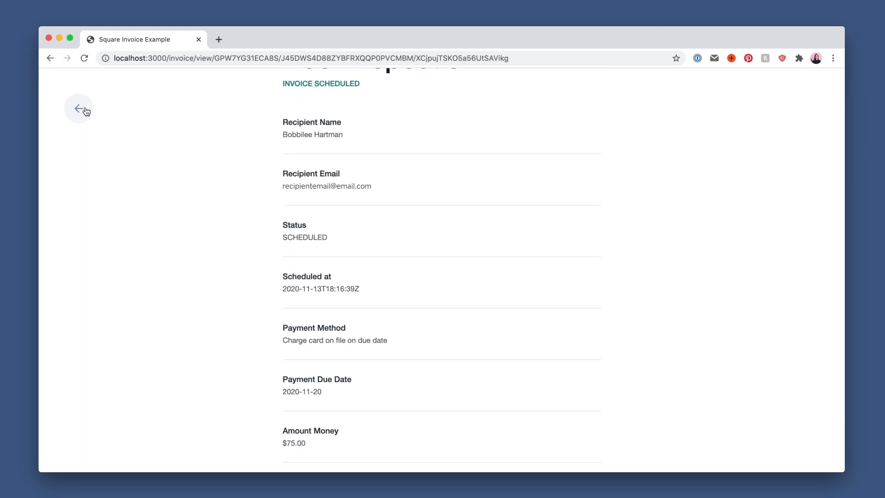
click(79, 108)
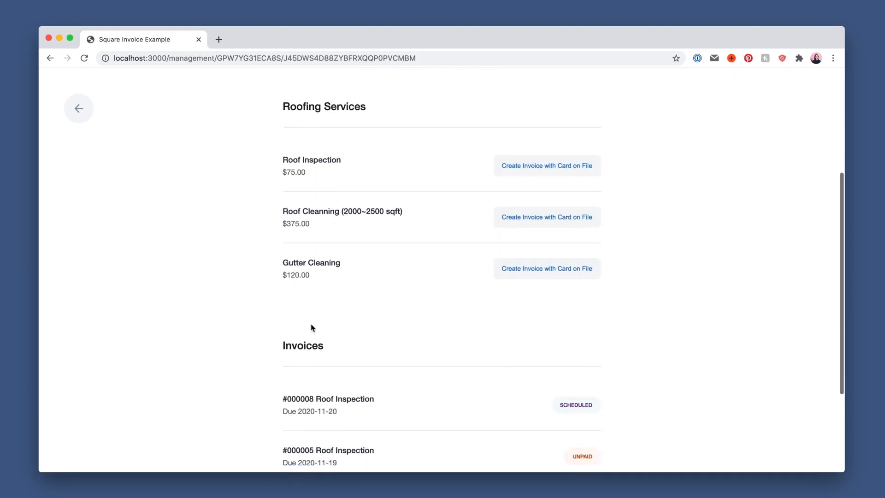
scroll(down, 3)
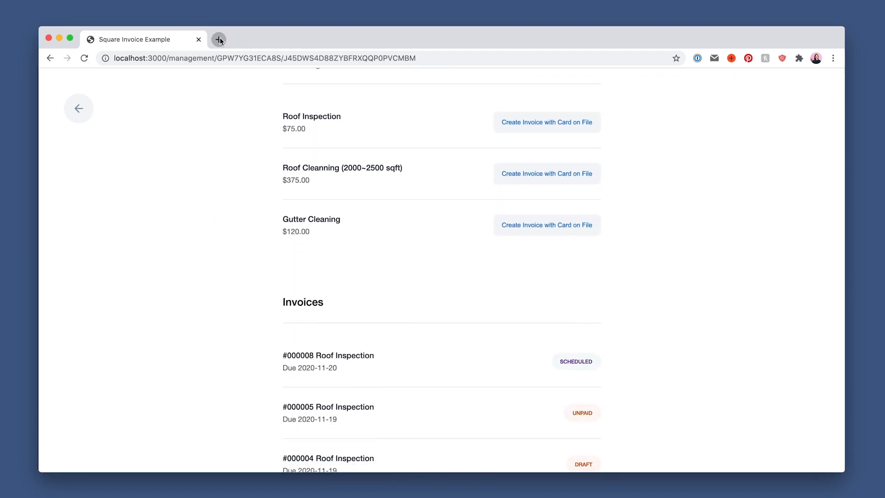
Load the Customers API's Create customer endpoint in API Explorer with a sandbox access token.
click(219, 38)
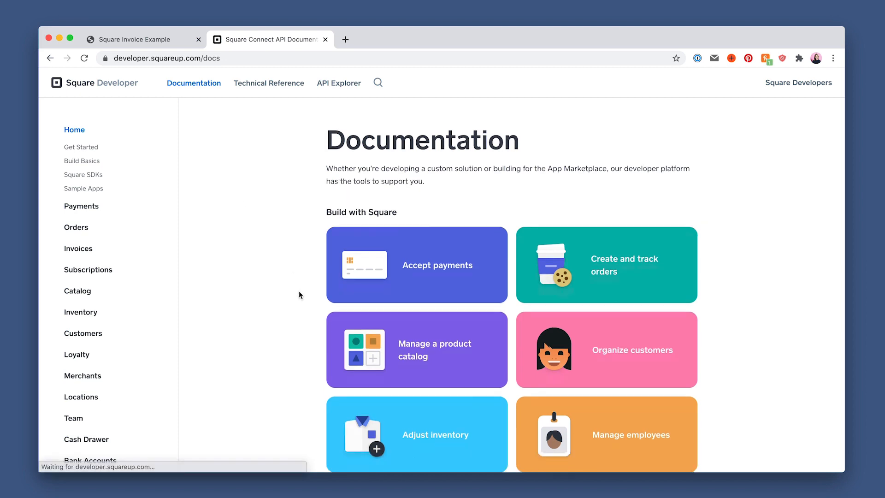
click(339, 83)
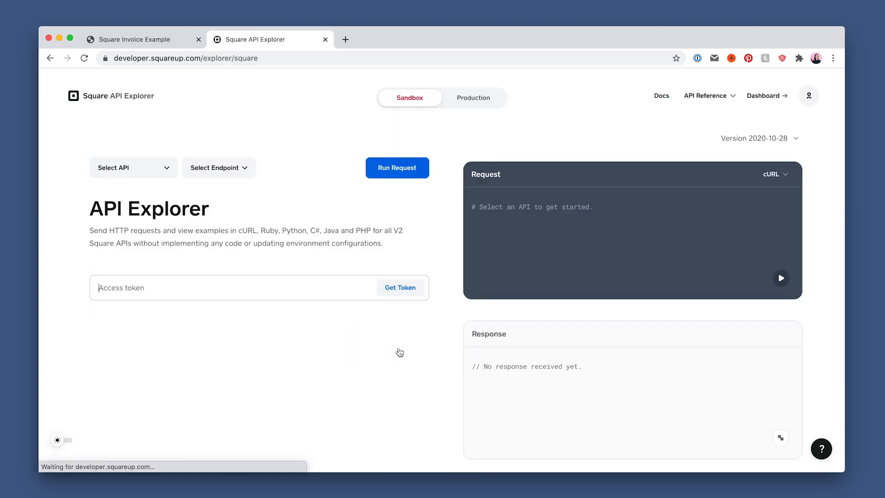
click(133, 166)
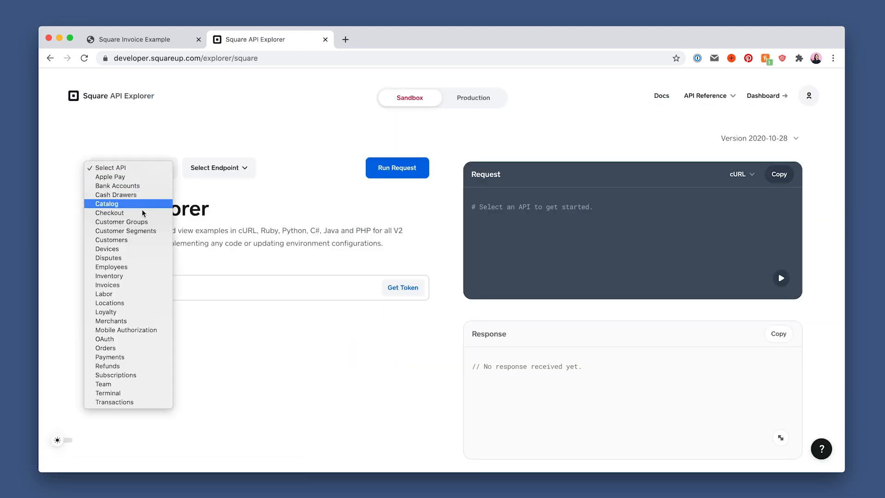
click(111, 239)
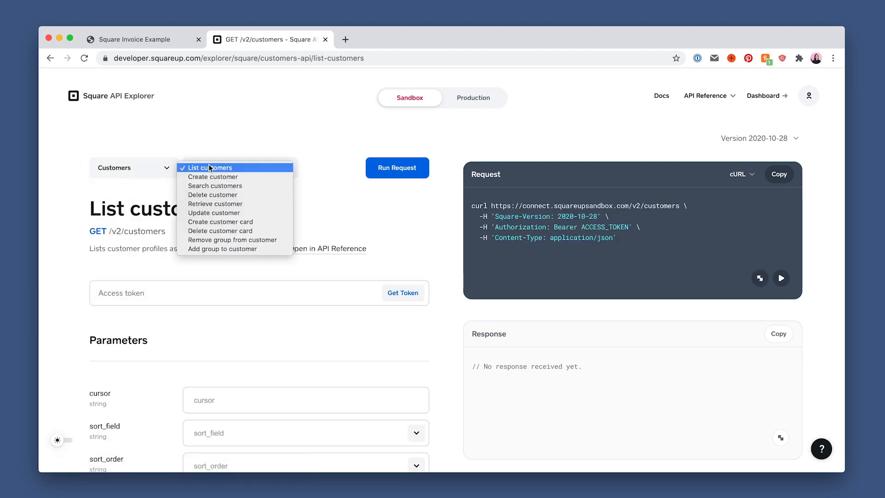
click(214, 176)
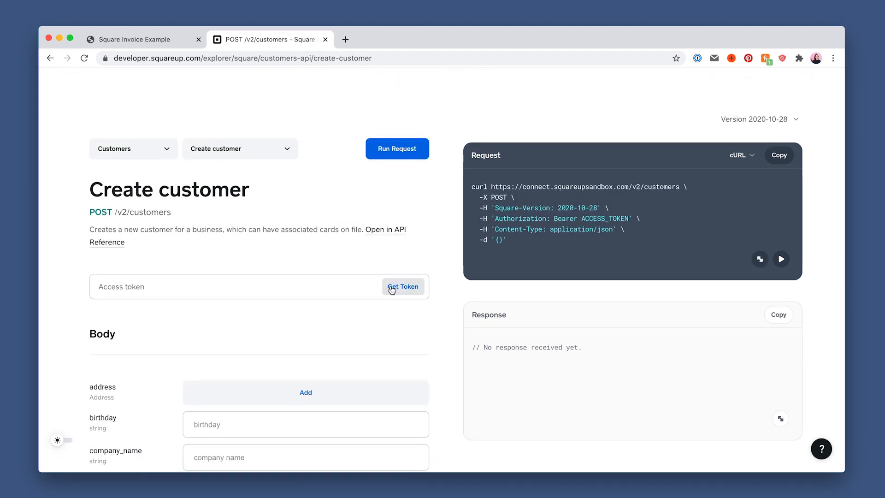
click(403, 287)
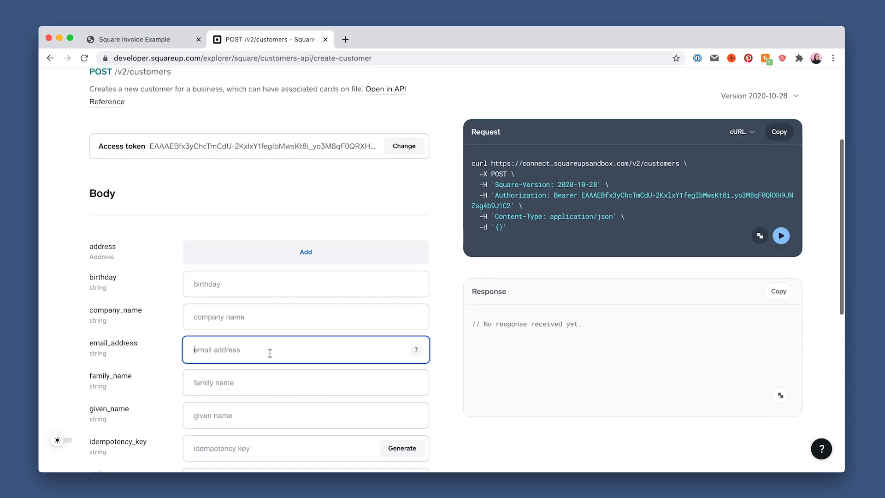
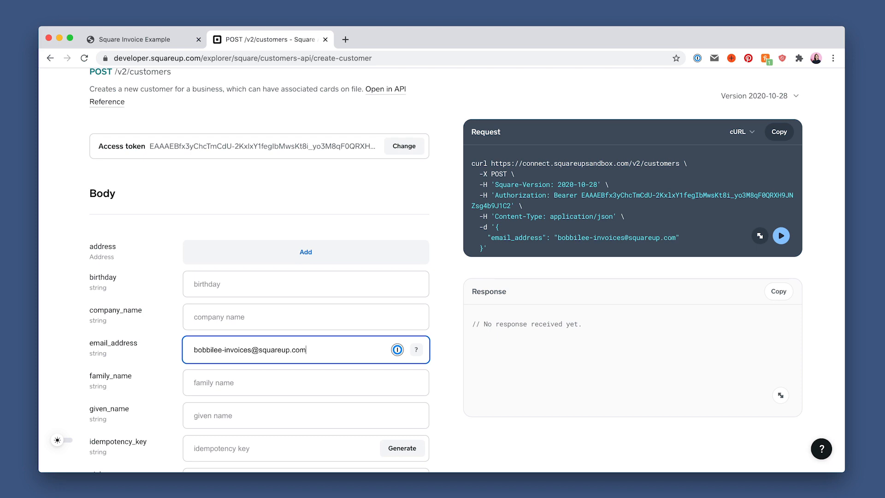
text(Jackson)
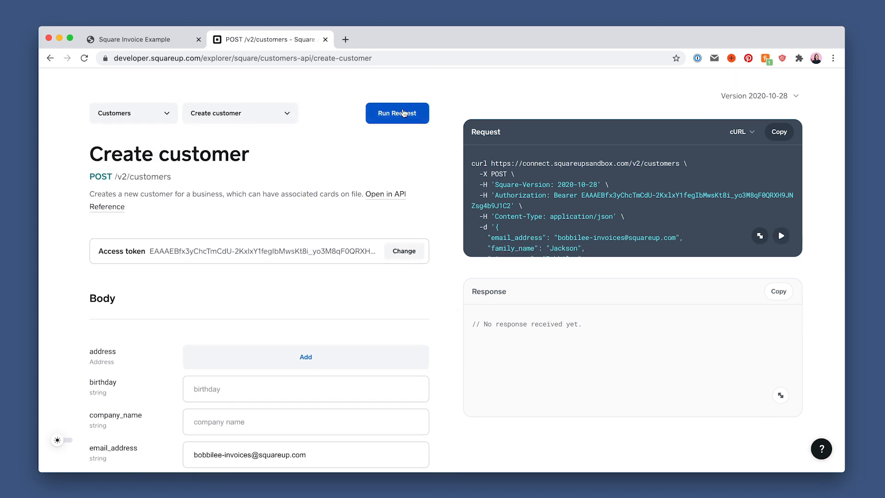
click(397, 113)
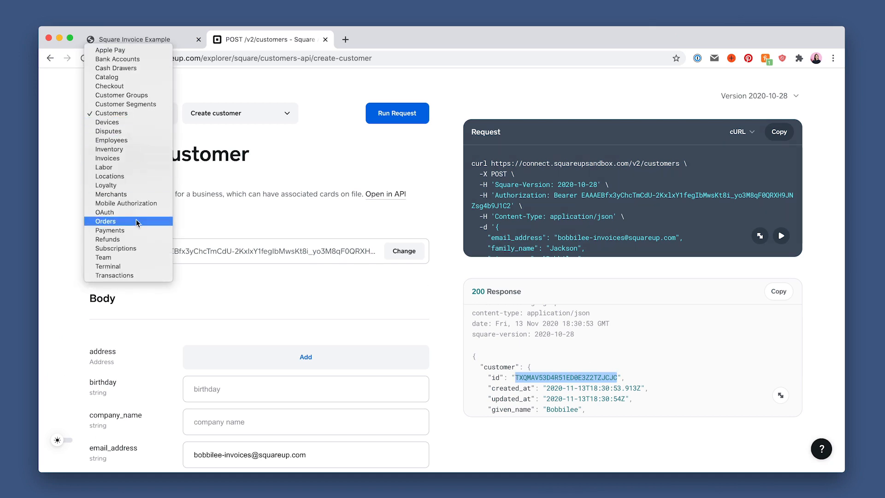
Start an Orders Create order request with a generated idempotency key.
click(106, 221)
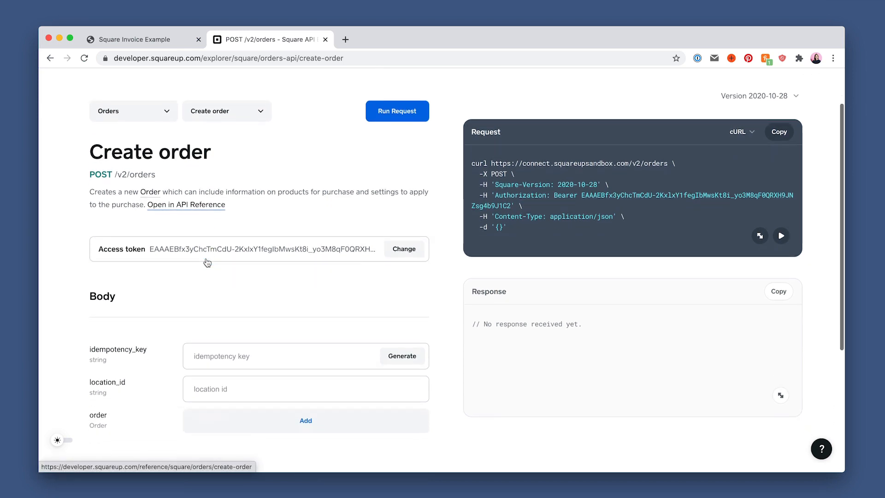
click(402, 356)
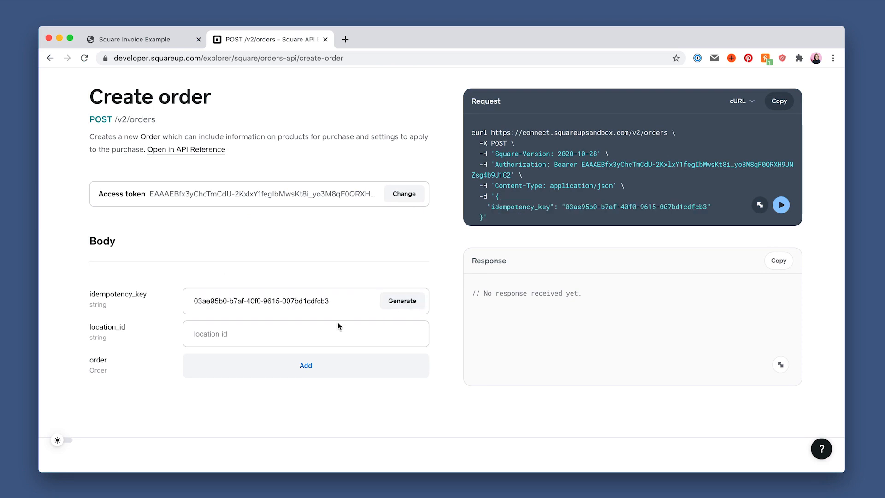
Look up the sandbox Location ID on the Developer Portal Locations page and return to the request.
click(305, 365)
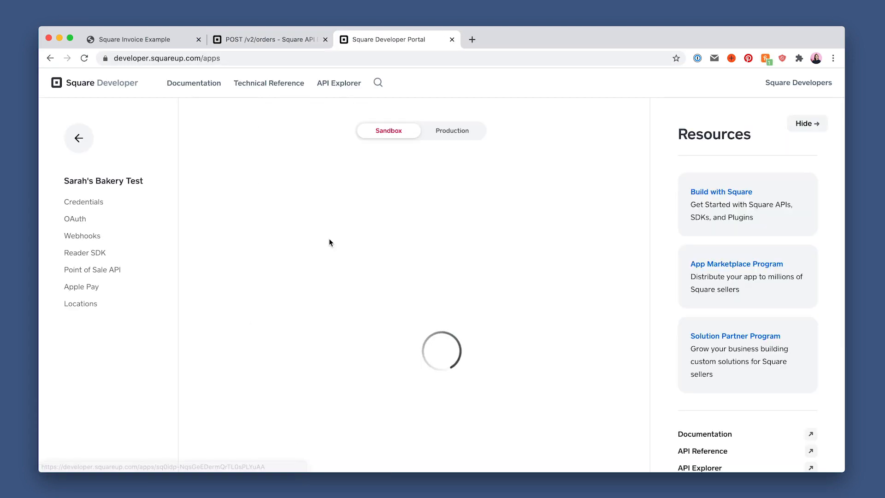
click(80, 304)
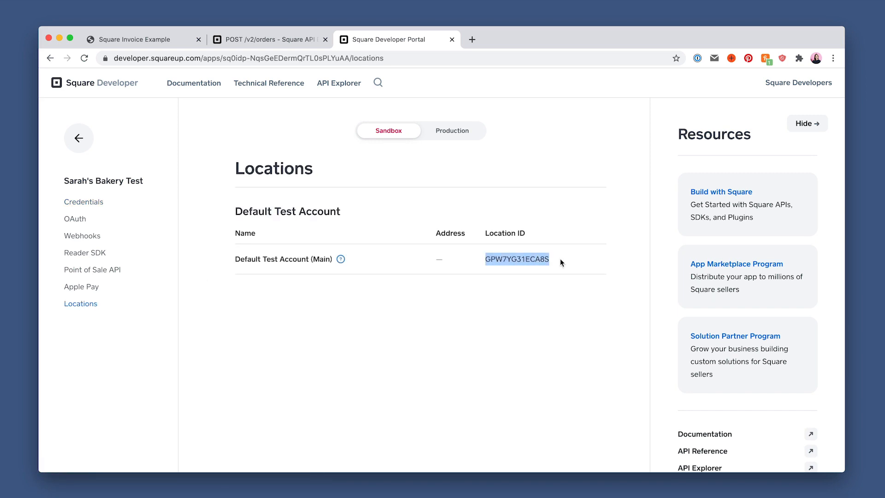
click(267, 40)
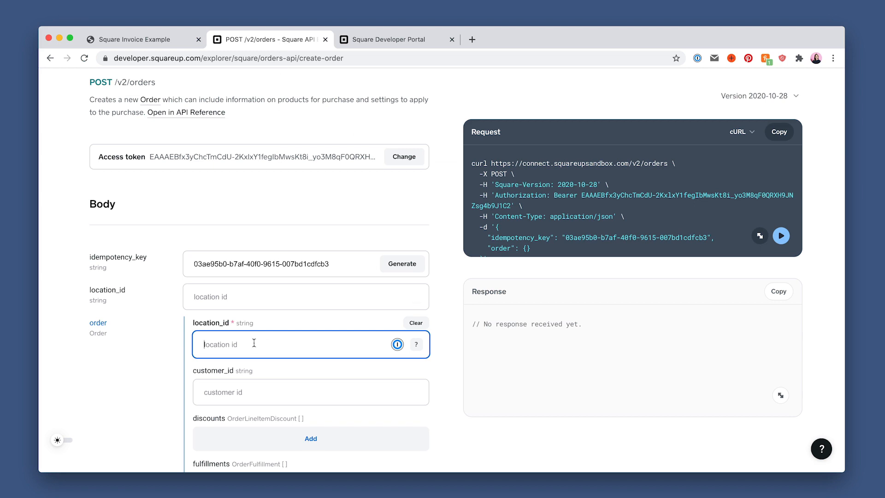
Fill in location and customer IDs and add a Thursday line item priced 3000 USD.
text(TXQMAV53D4R51ED0E3Z2TZJCJC)
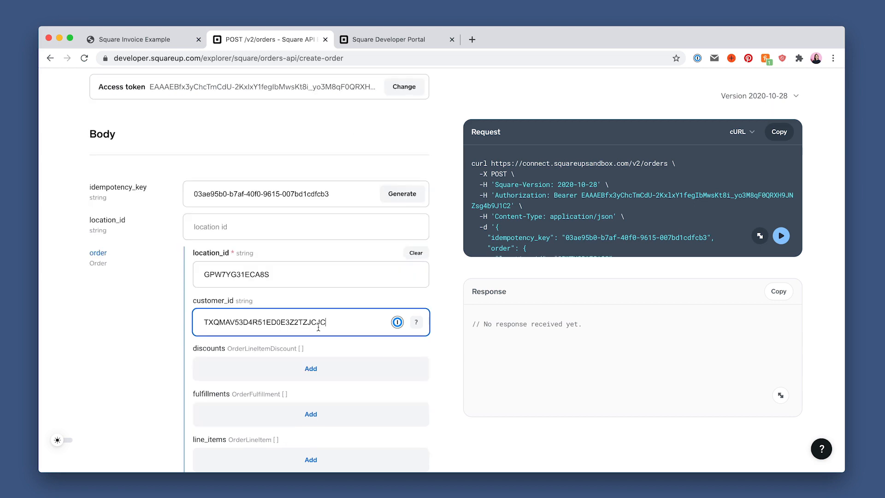
scroll(down, 3)
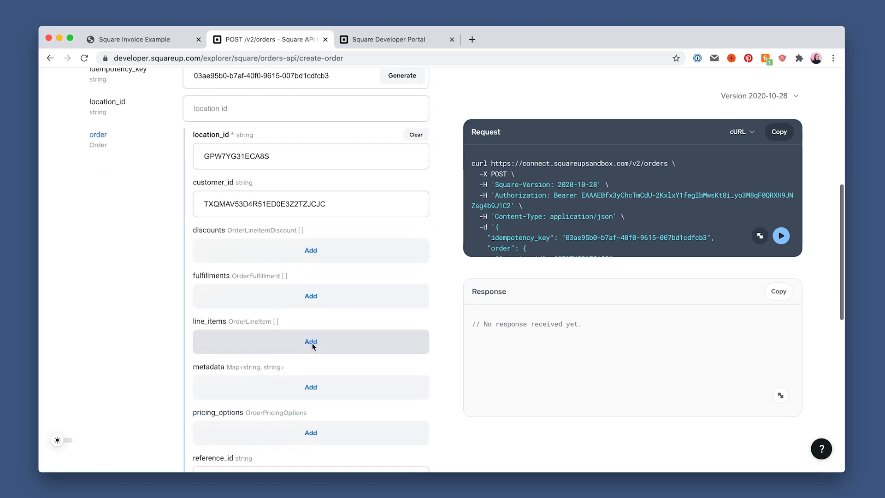
click(310, 342)
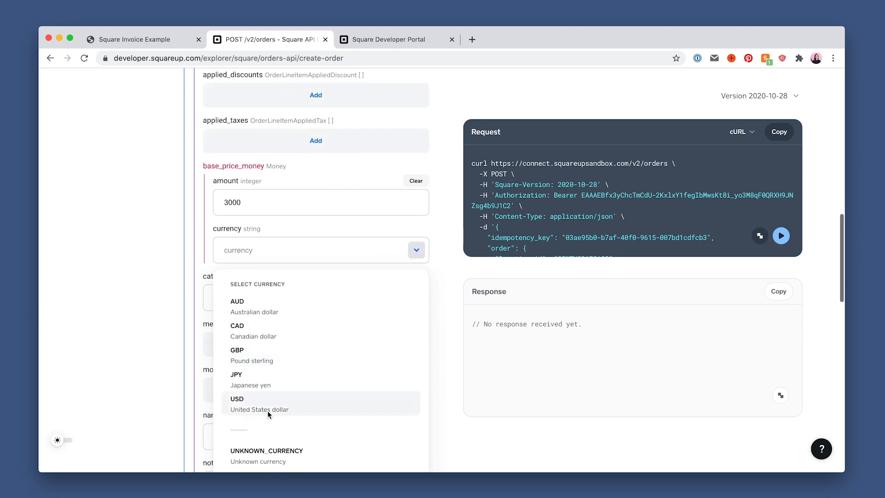
click(259, 404)
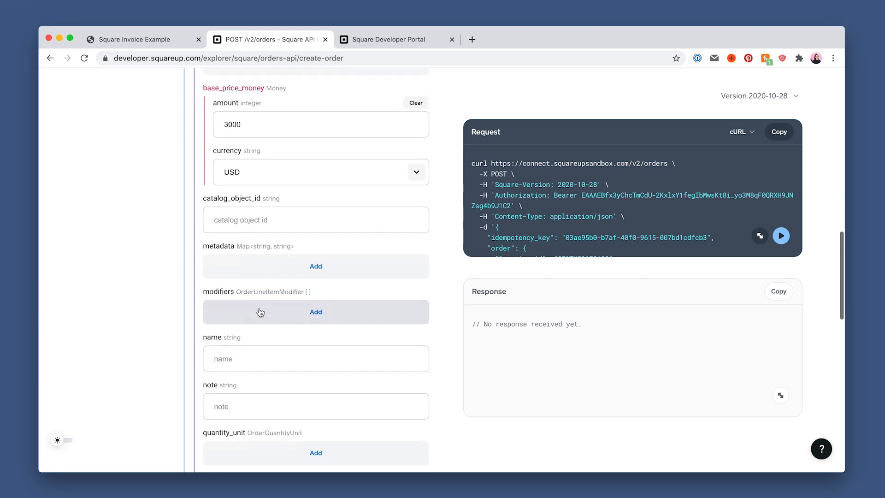
text(Thursday)
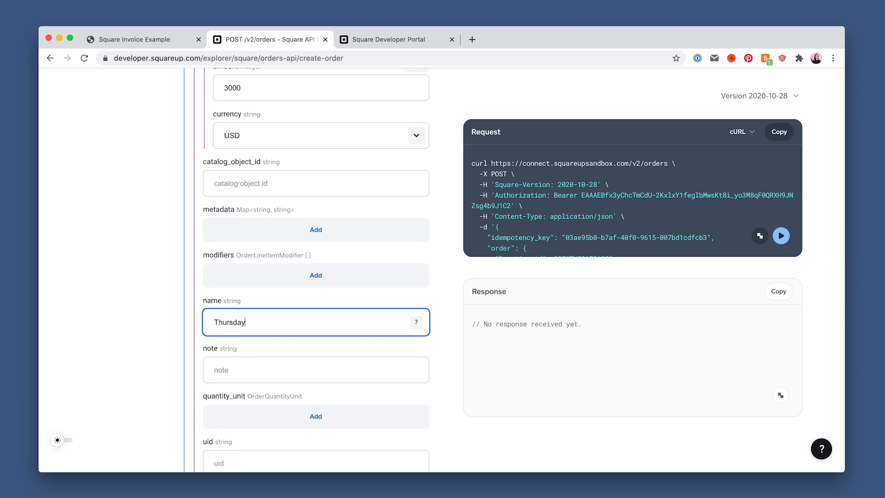
scroll(down, 3)
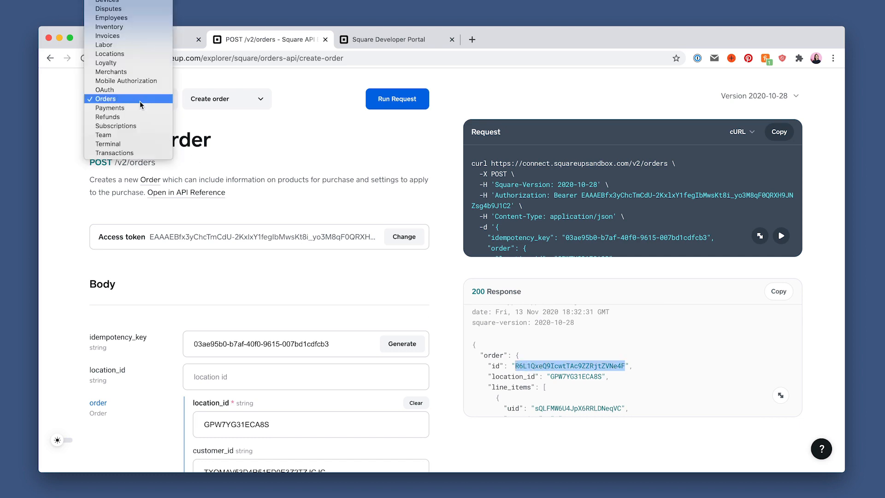
Start an Invoices Create invoice request with location GPW7YG31ECA8S and the new order ID.
click(108, 35)
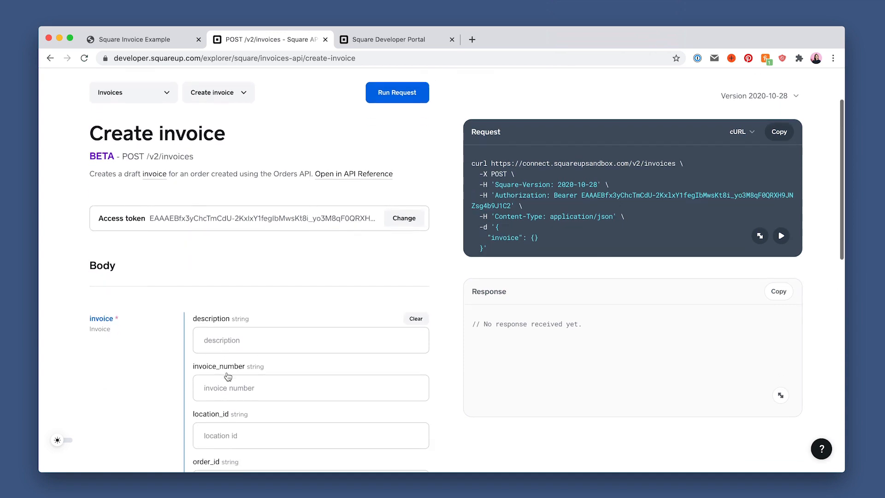
text(GPW7YG31ECA8S)
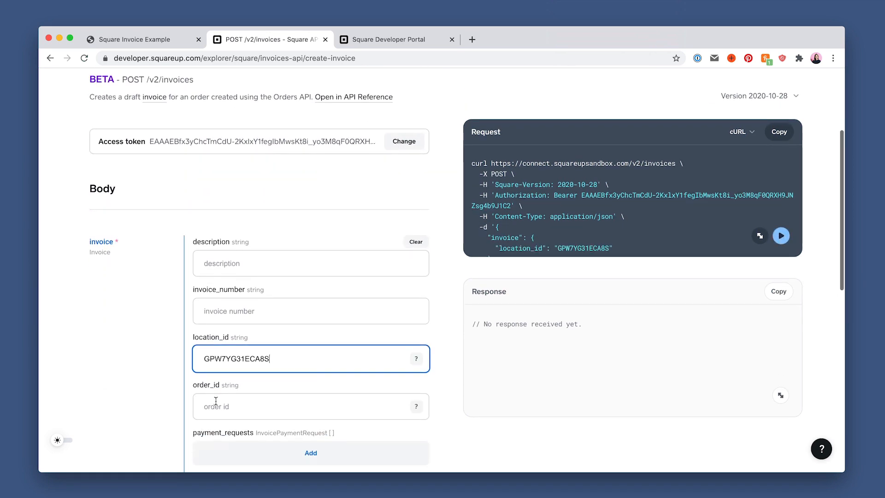
text(R6L1QxeQ9IcwtTAc9ZZRjtZVNe4)
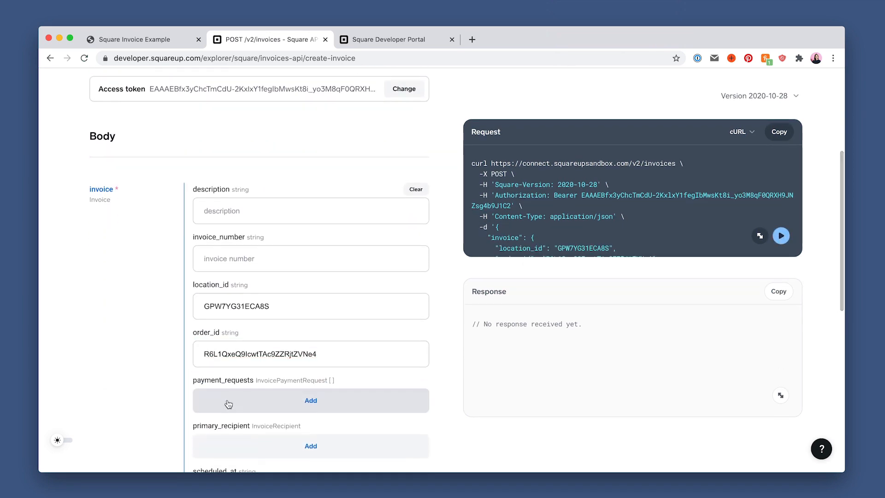
Add a payment request with due date 2021-10-12.
click(310, 400)
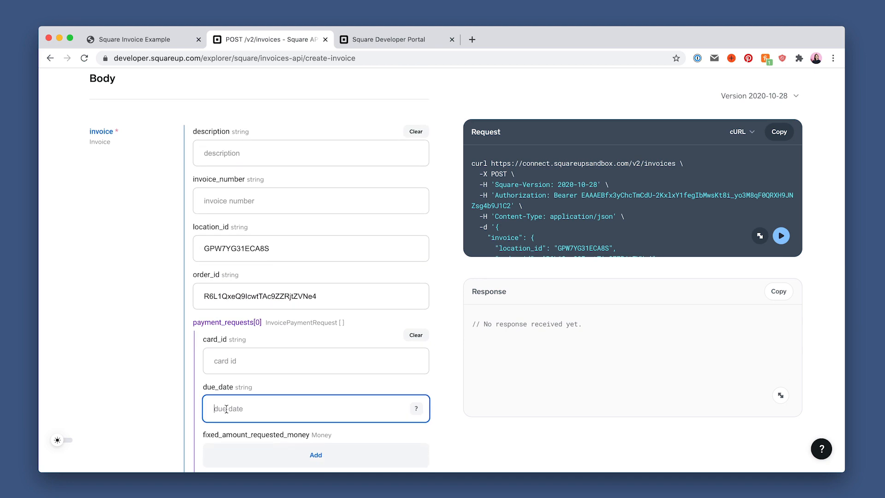
text(2021-10-1)
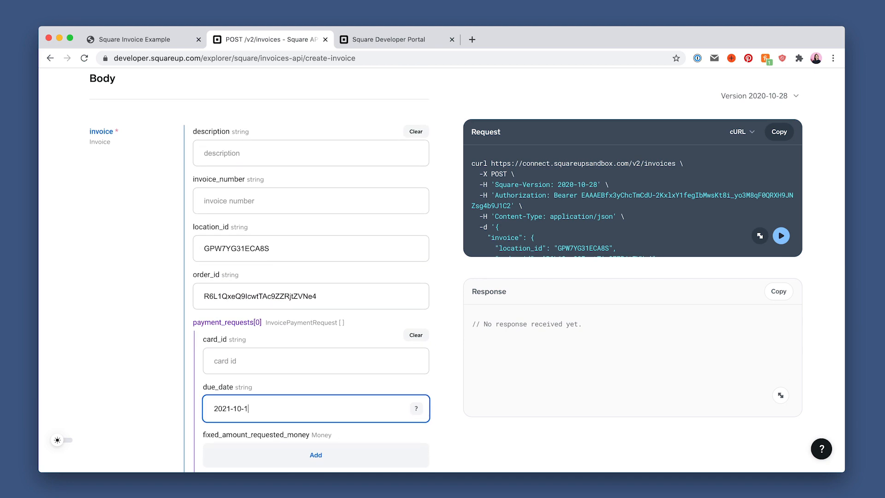
text(2)
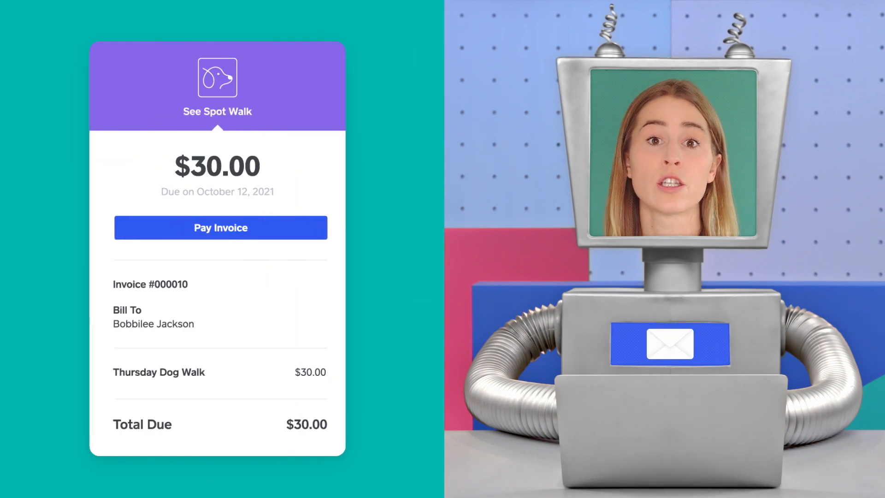
Set the payment request's request_method to SHARE_MANUALLY.
click(404, 258)
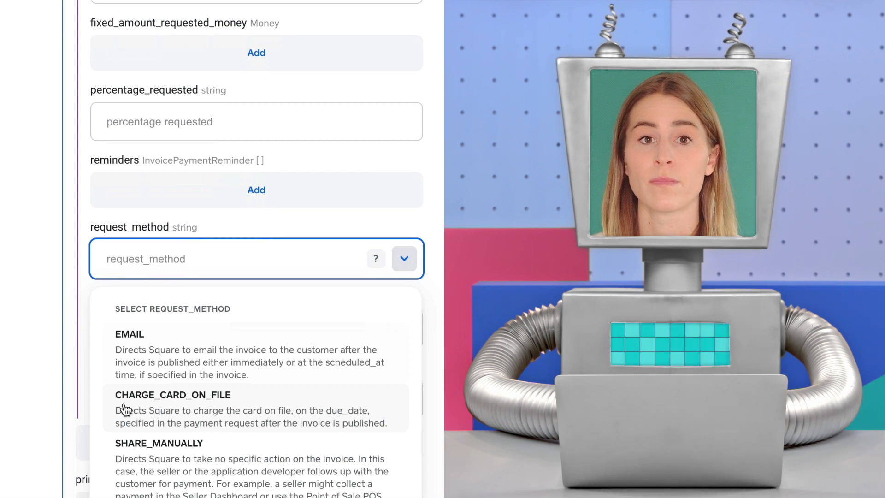
scroll(down, 3)
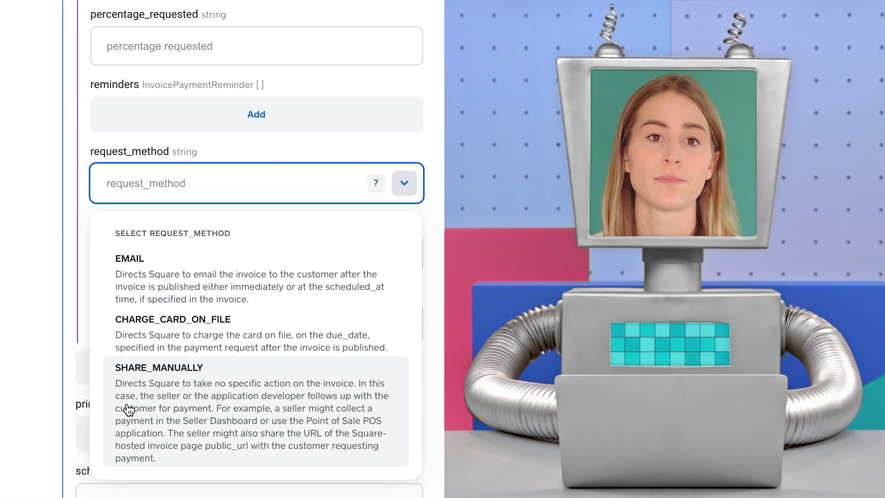
click(159, 368)
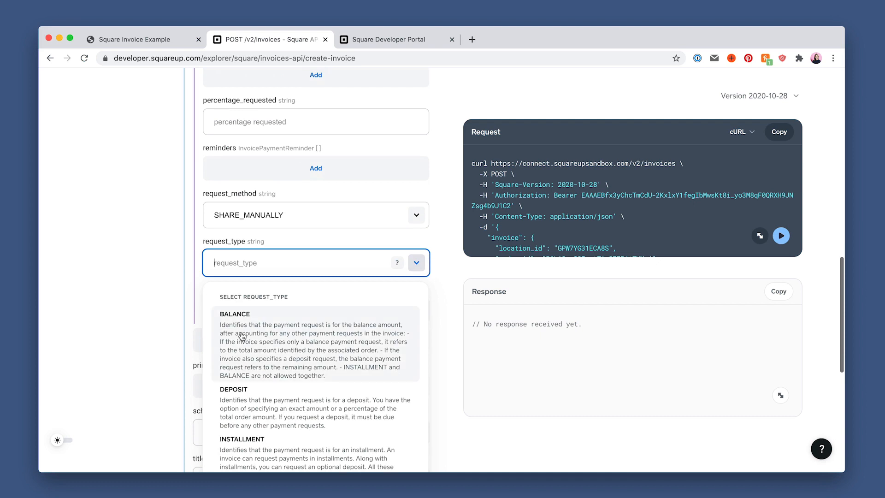
Set the request_type to BALANCE and run the Create invoice request.
click(234, 314)
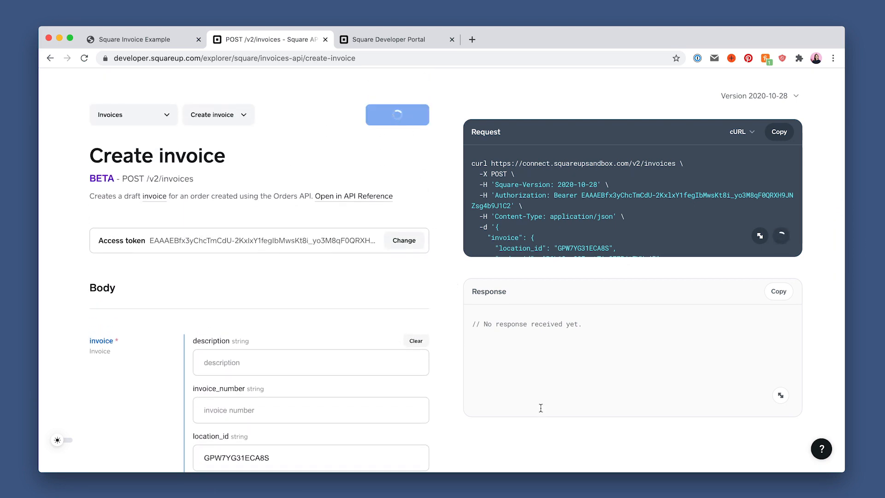
click(397, 115)
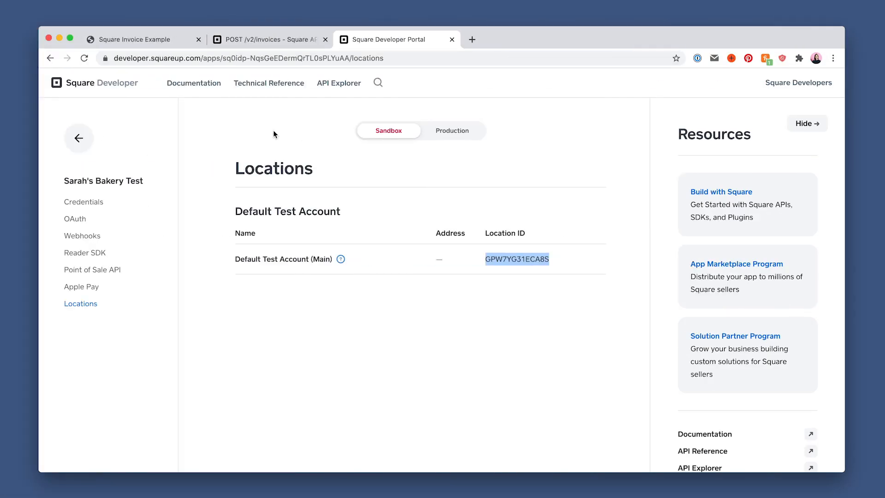
Open the Default Test Account's seller dashboard from the Sandbox Test Accounts list.
click(78, 138)
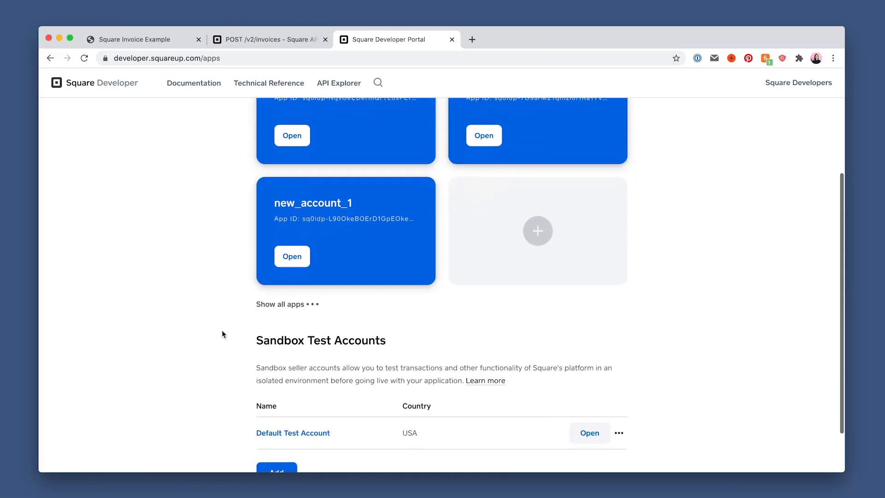
scroll(down, 3)
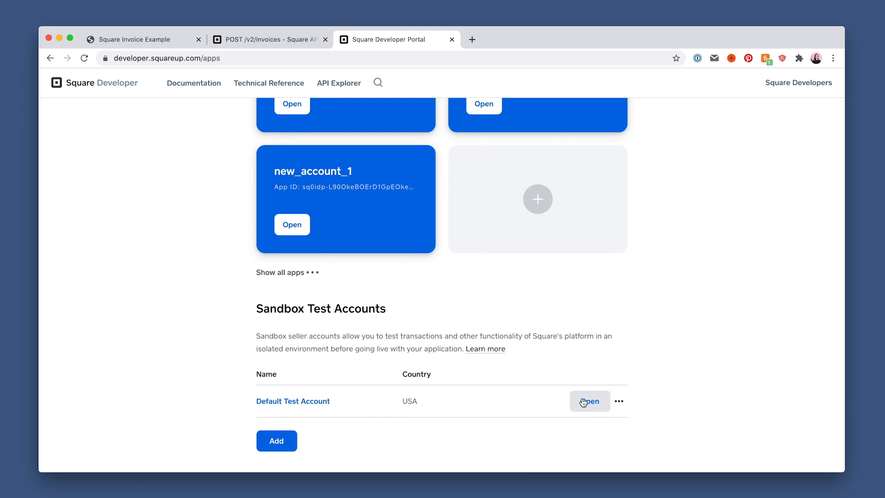
click(590, 401)
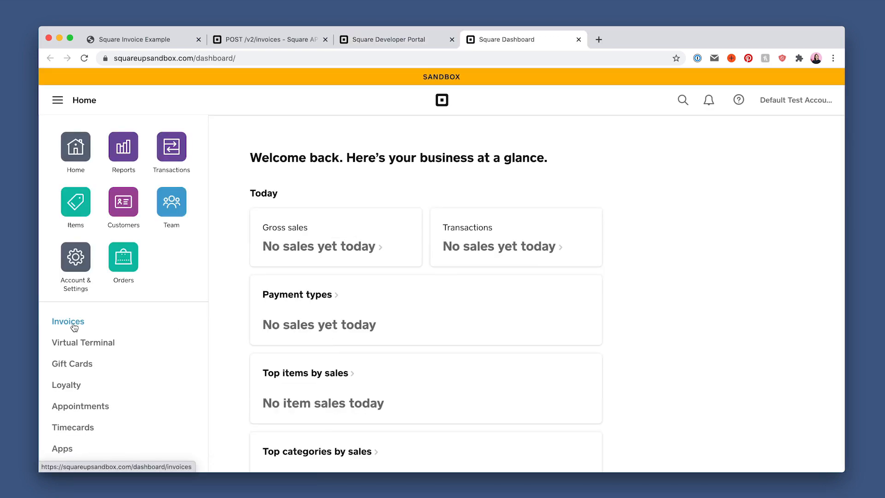
Show the Dashboard invoice list with draft invoice 000010 for $30.00, then return to the API Explorer response.
click(68, 322)
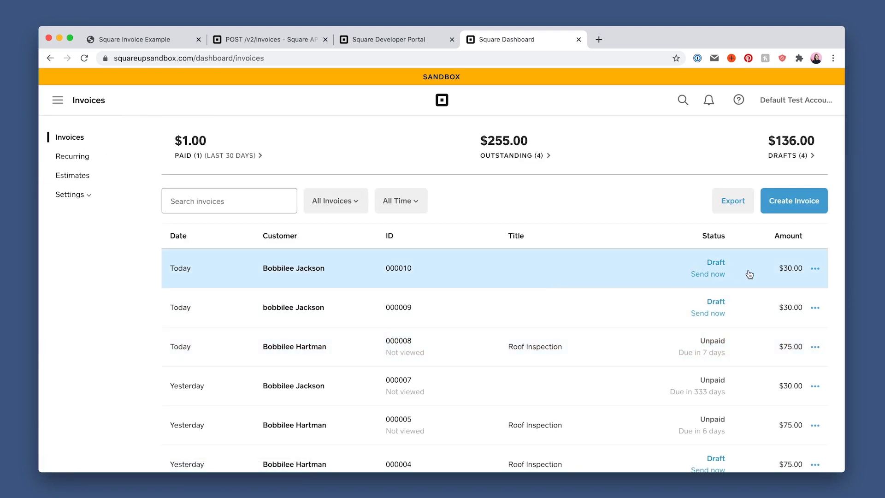
mouse_move(775, 272)
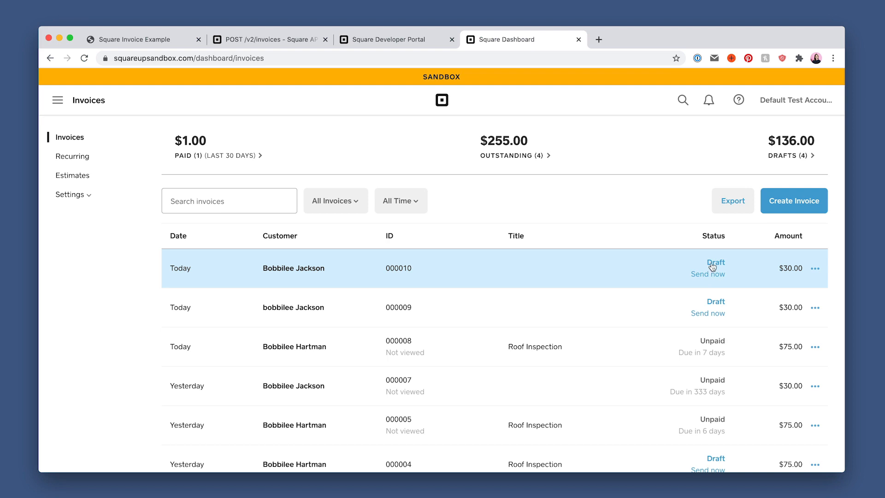
click(269, 39)
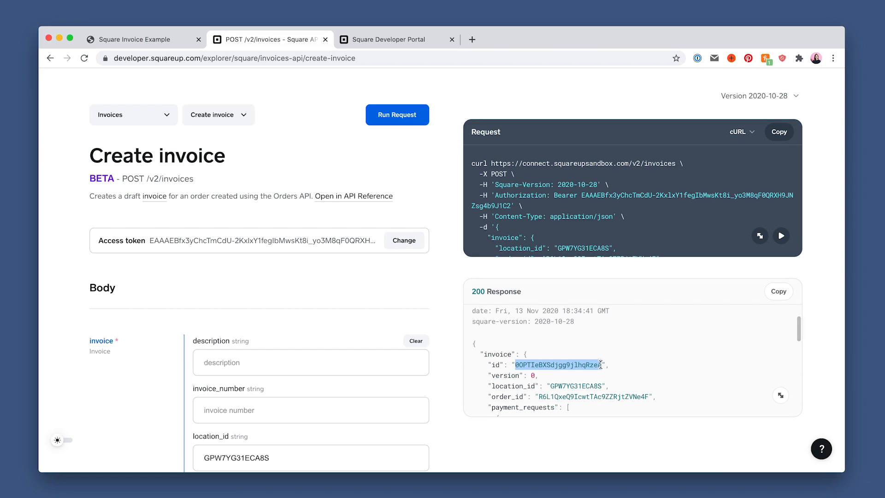
Run Publish invoice for invoice_id 0OPTIeBXSdjgg9jlhqRzeA at version 0, returning UNPAID with a public_url.
click(218, 115)
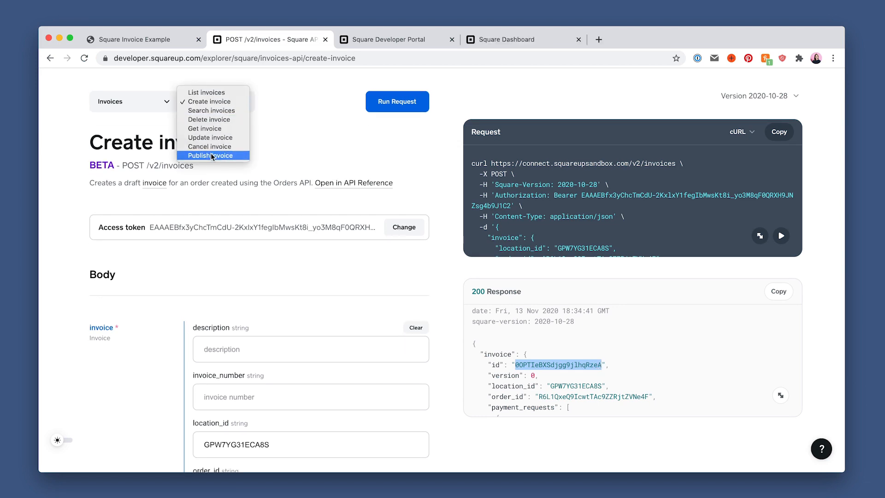
click(210, 156)
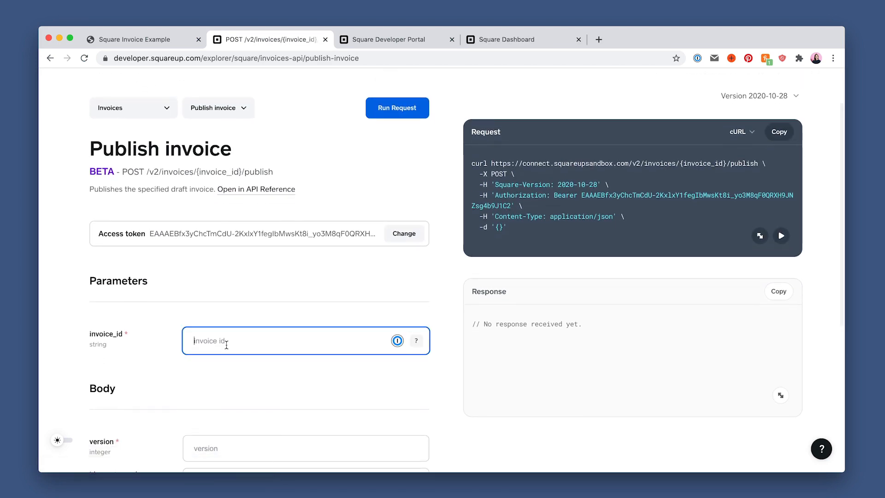
text(0OPTIeBXSdjgg9jlhqRzeA)
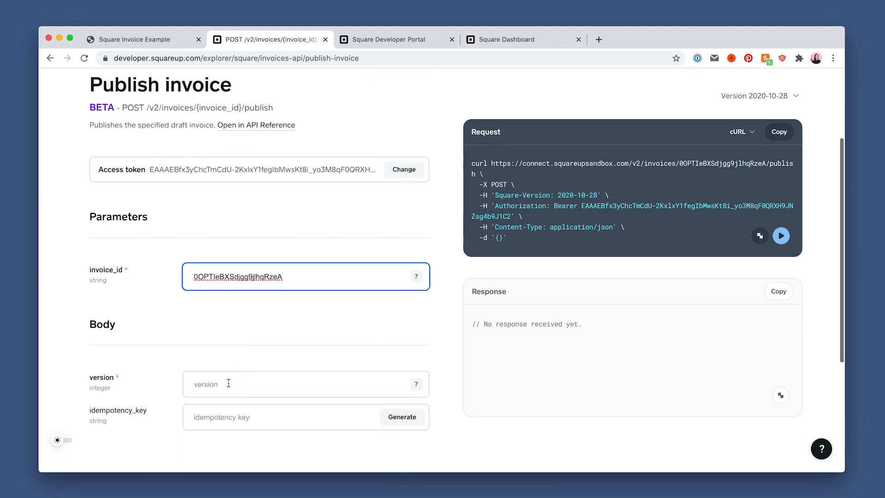
text(0)
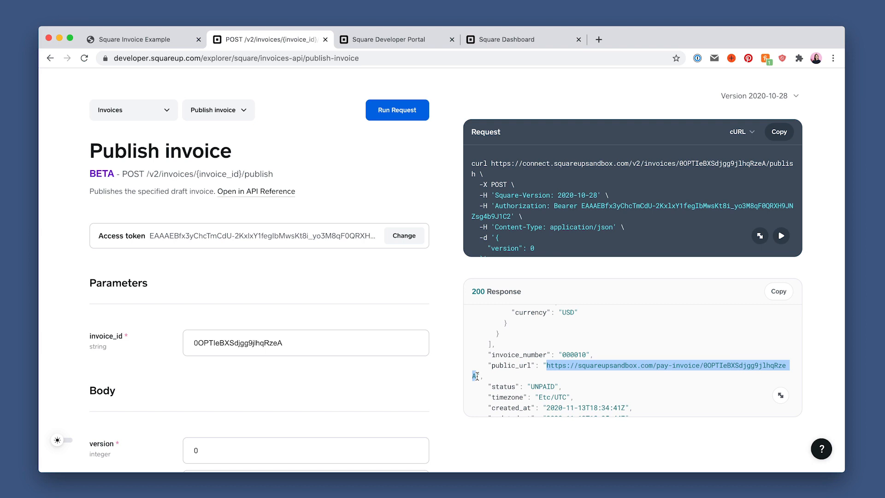
scroll(down, 3)
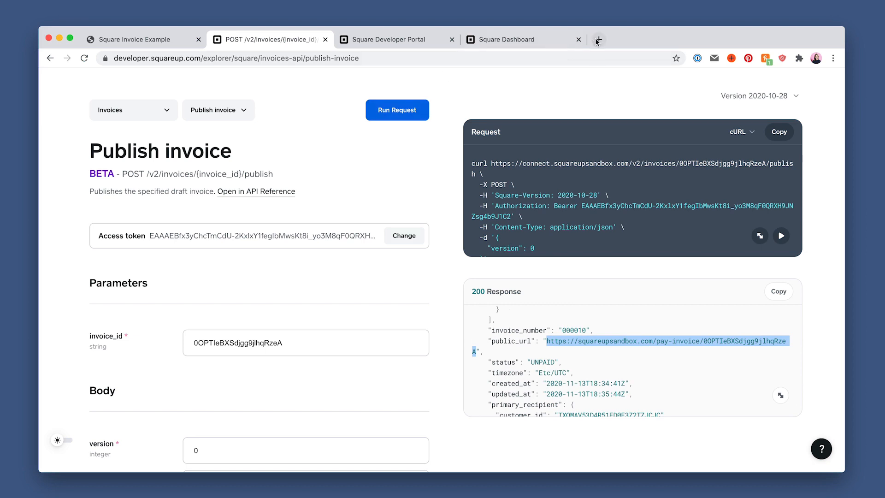
Load the invoice's public_url in a new tab, showing invoice #000010 for $30.00.
click(598, 38)
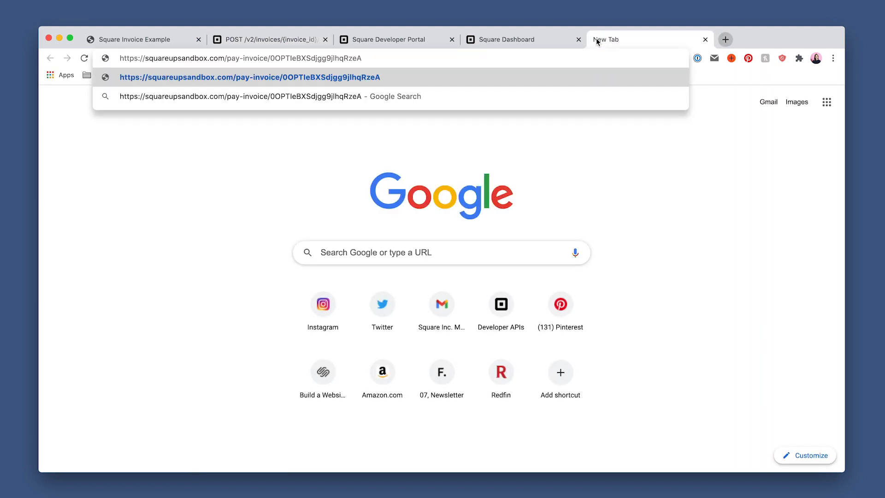
click(249, 78)
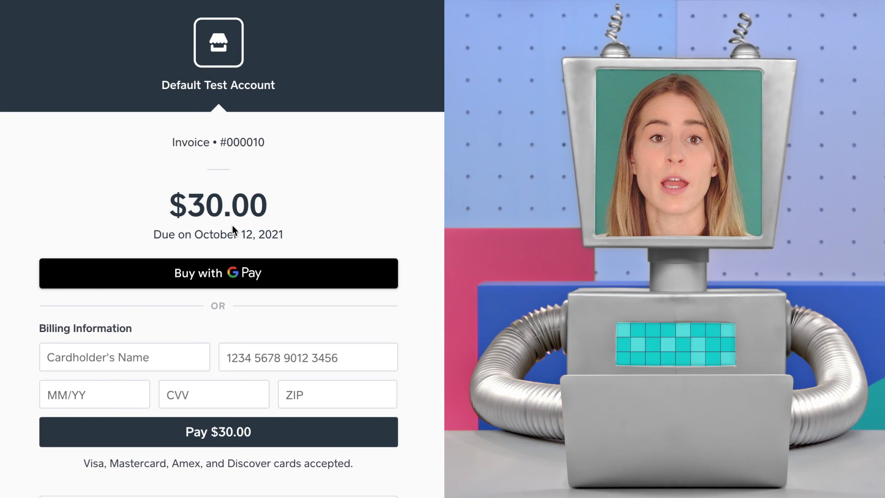
scroll(down, 3)
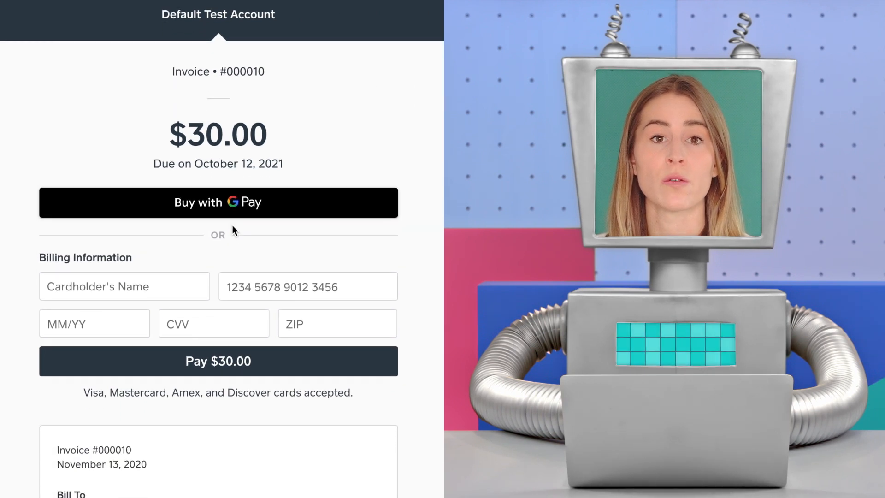
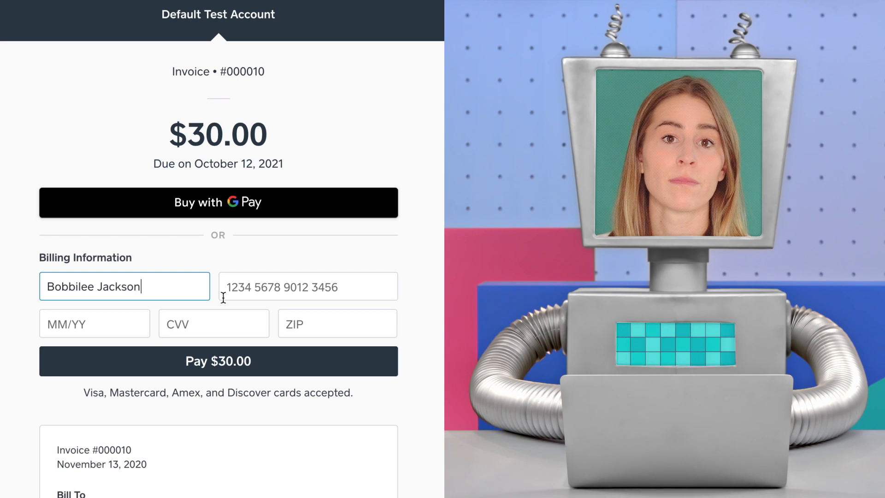
text(4111 1111 1111 111)
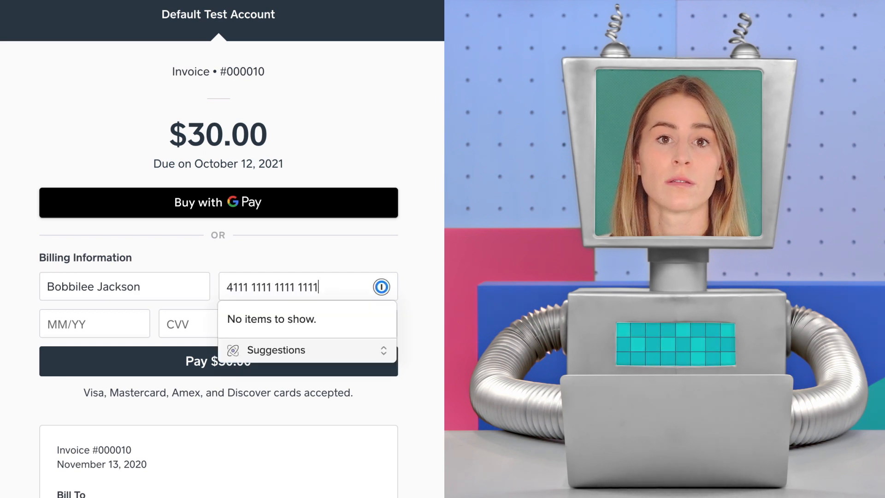
text(12/)
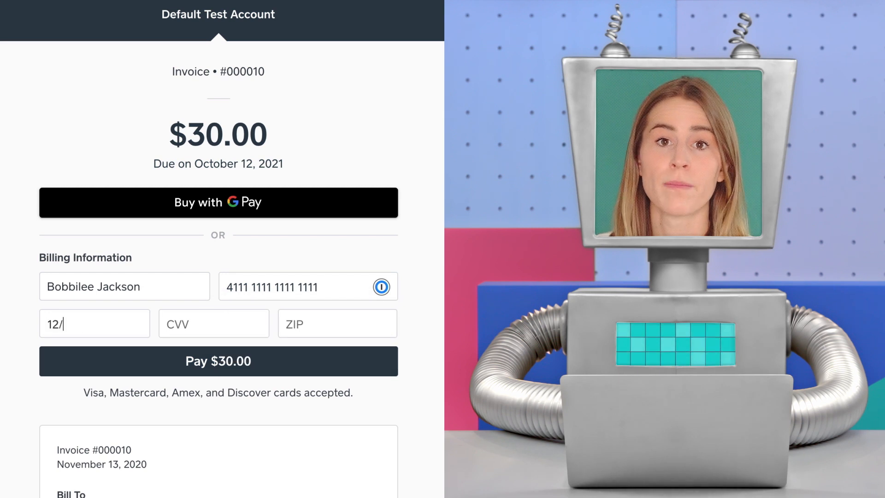
text(21)
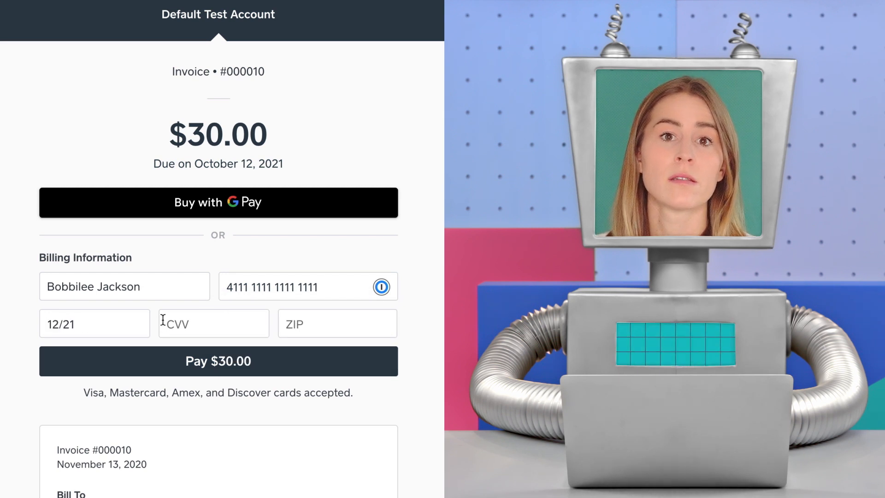
text(111)
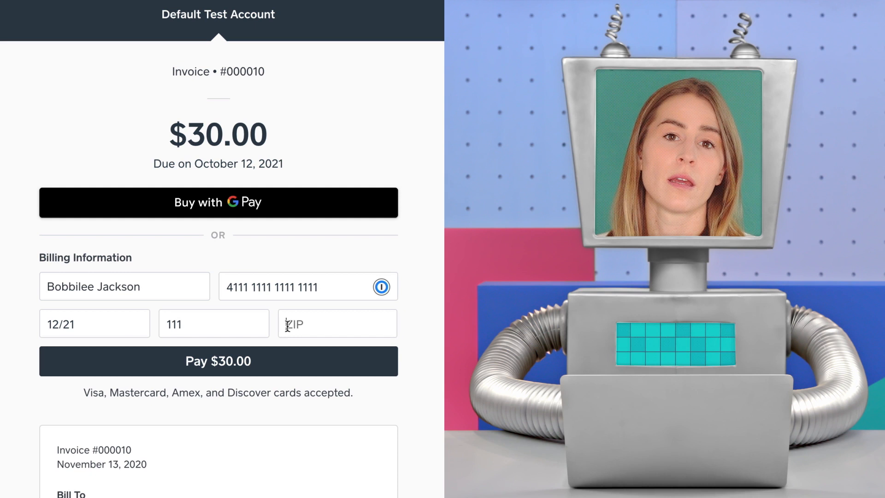
text(12345)
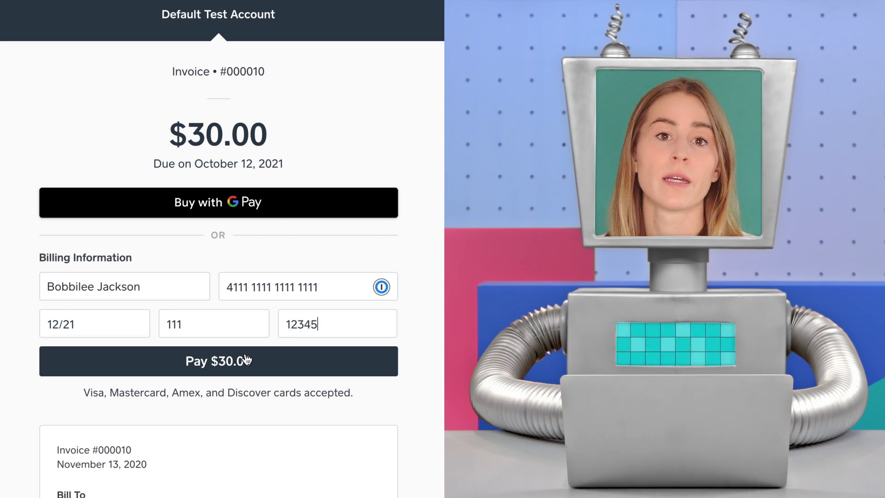
click(218, 360)
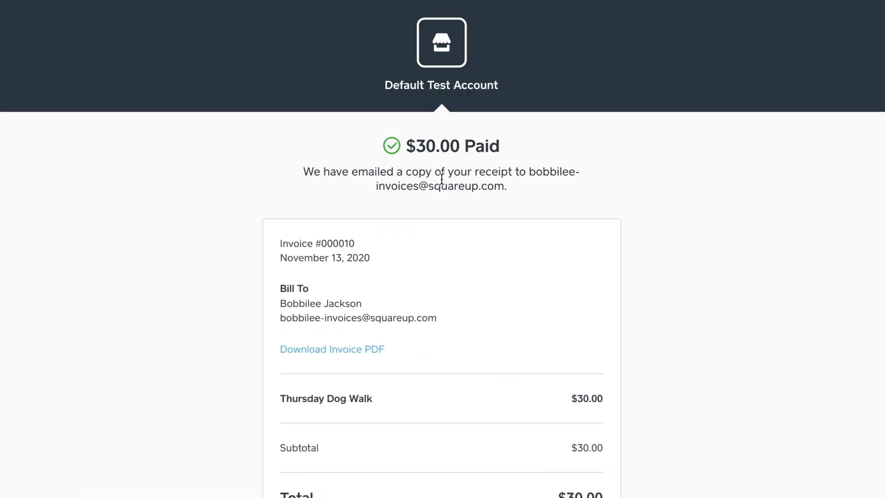
Refresh the Square Dashboard invoice list so #000010 shows as Paid.
click(521, 39)
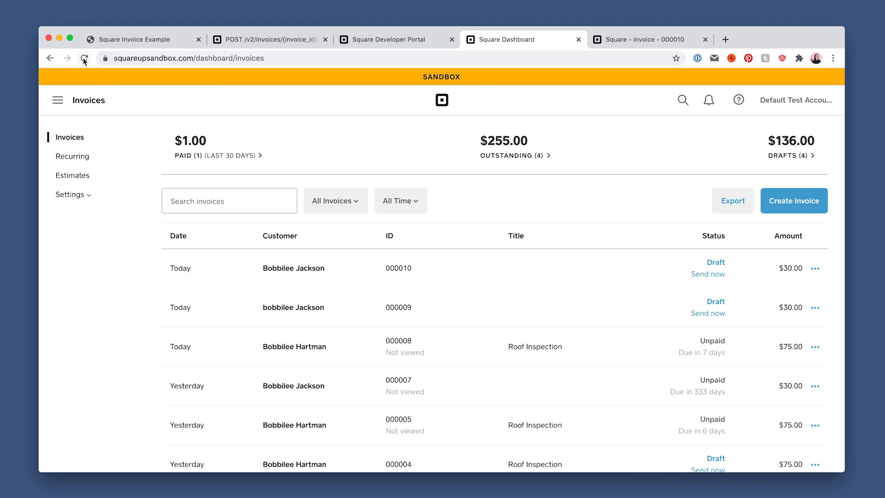
click(83, 59)
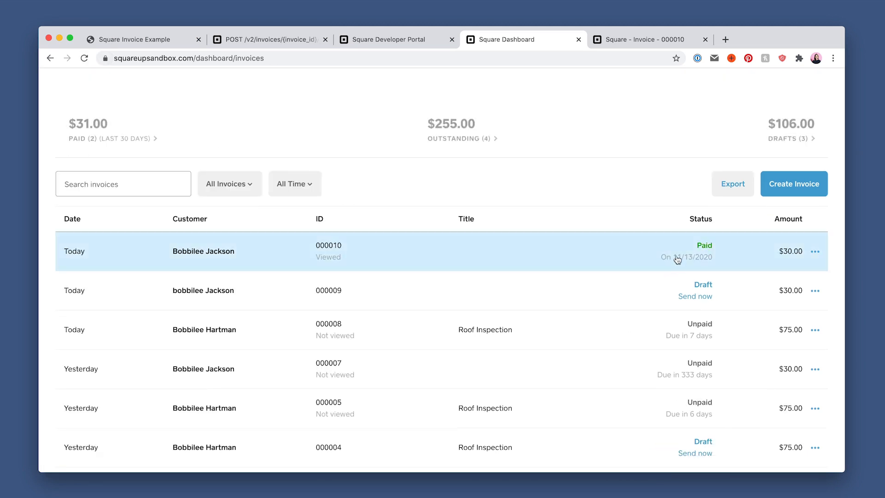